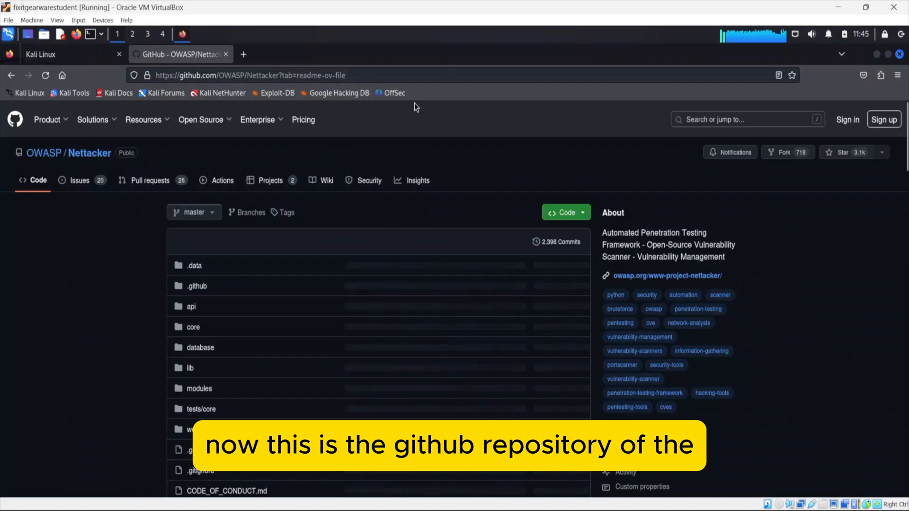
- Reload the OWASP/Nettacker GitHub repository page, retrying after it fails to load
scroll("down", 3)
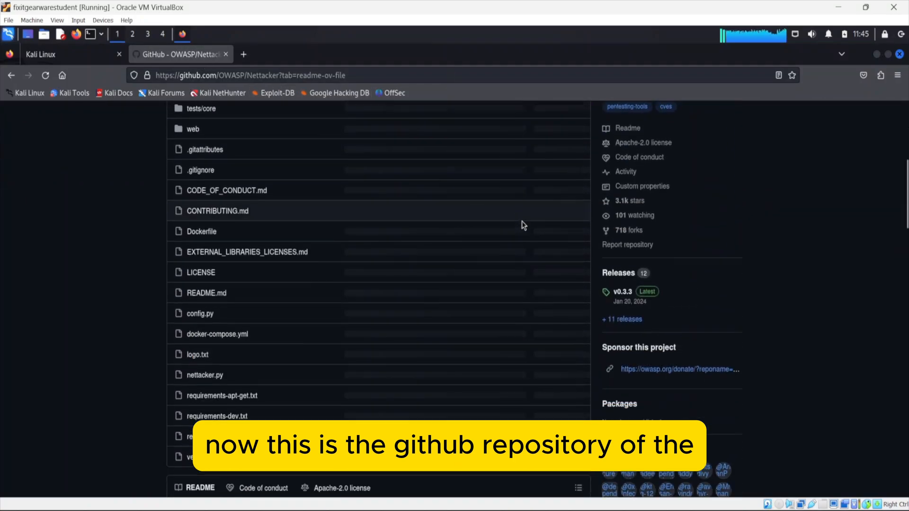
left_click(45, 75)
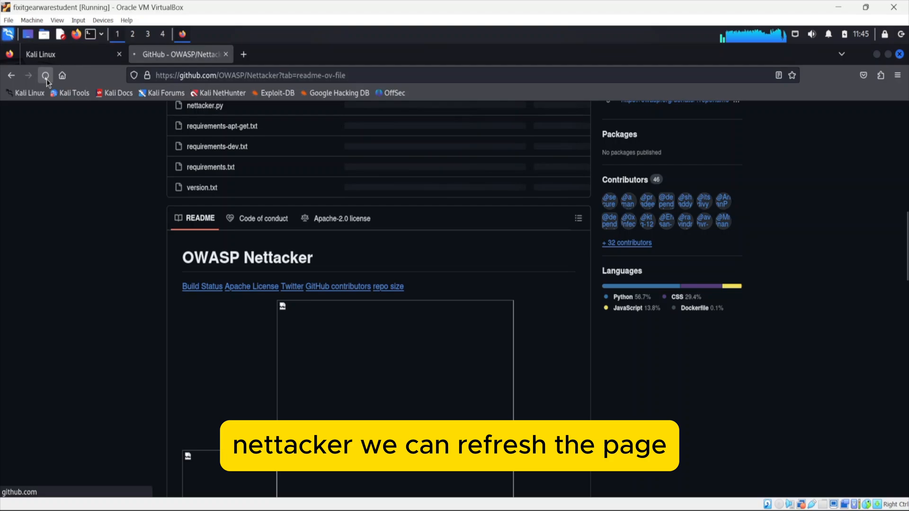
left_click(46, 75)
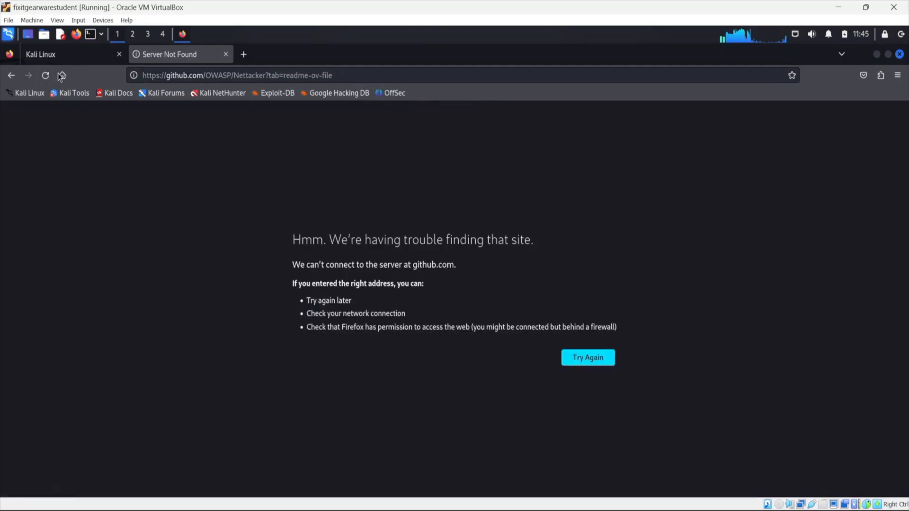
left_click(44, 76)
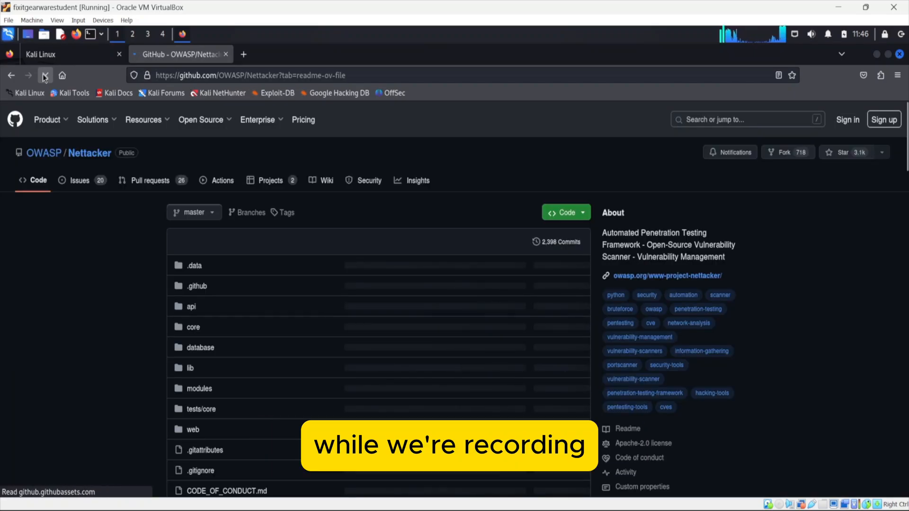
- Copy the repository's HTTPS clone URL from the Code menu
scroll("down", 3)
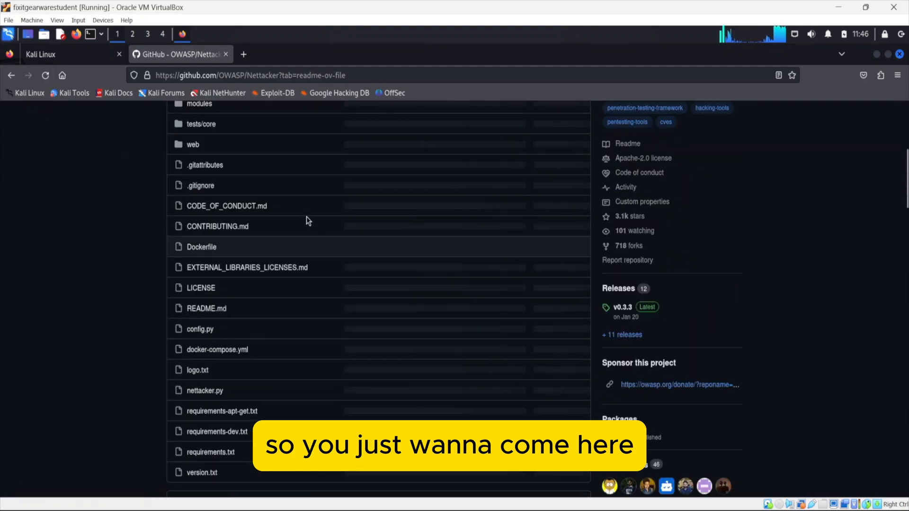
scroll("down", 3)
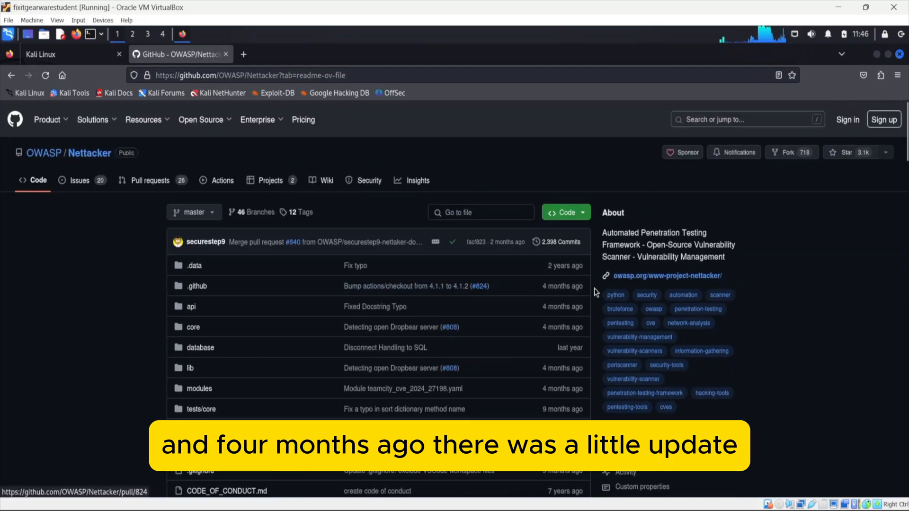
left_click(566, 212)
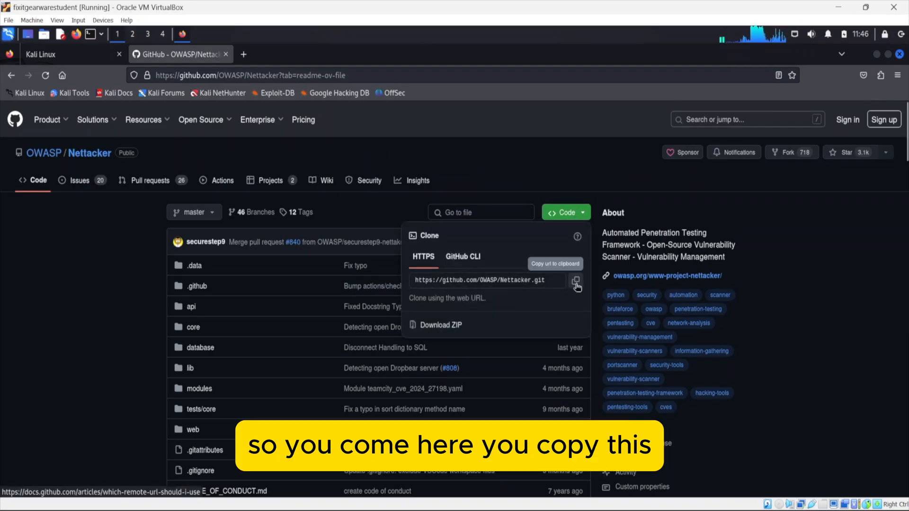
left_click(575, 281)
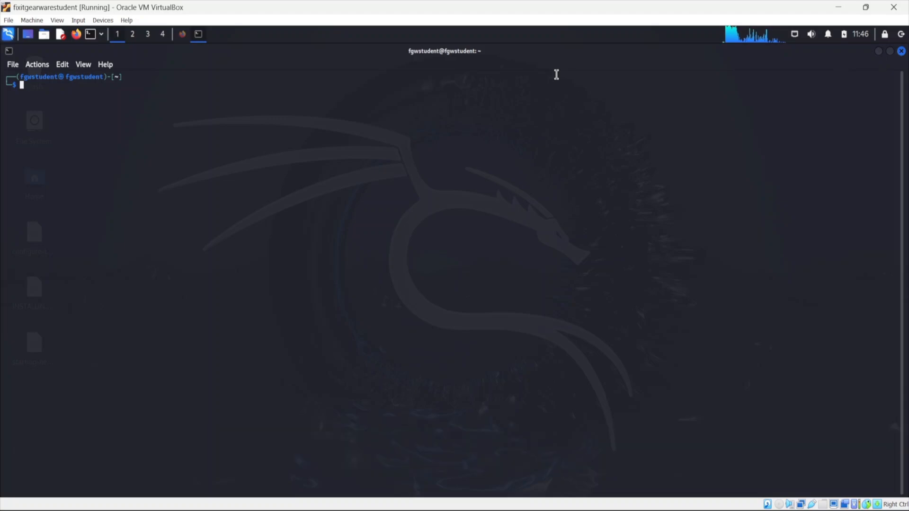
- Change into the Desktop/hacktool folder, completing its name with Tab
type("cd Downloads")
type("mk")
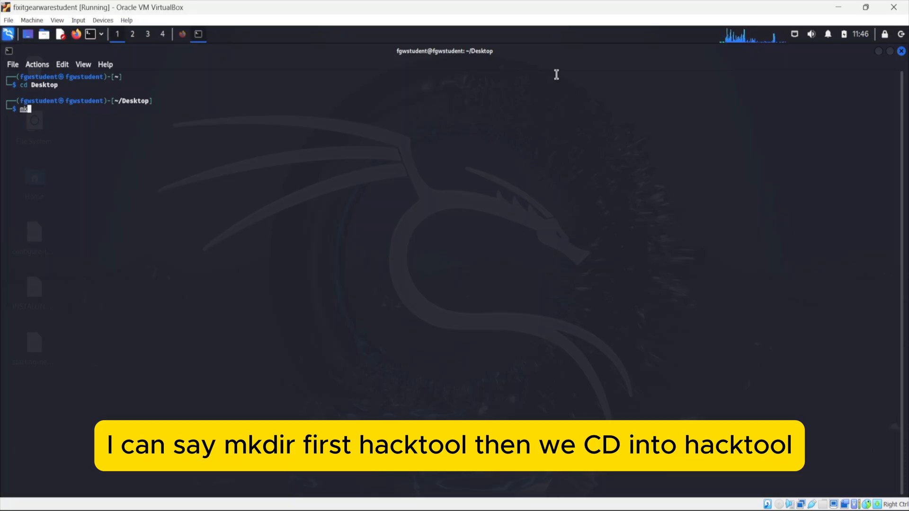
type("cd hac")
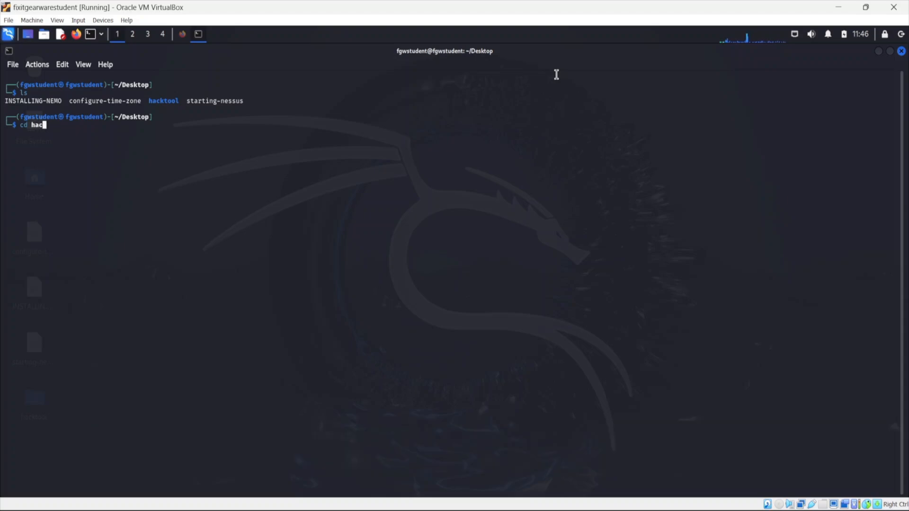
key("Return")
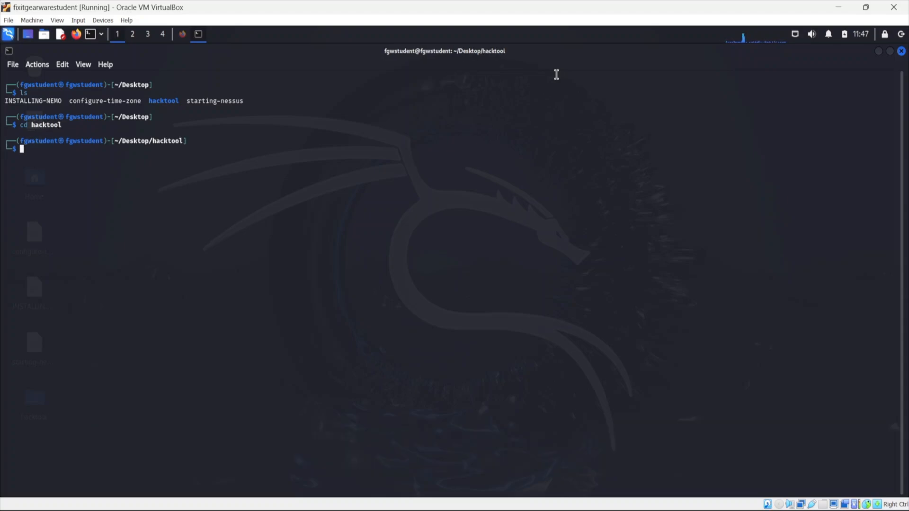
type("cd hacktool")
type("git clone")
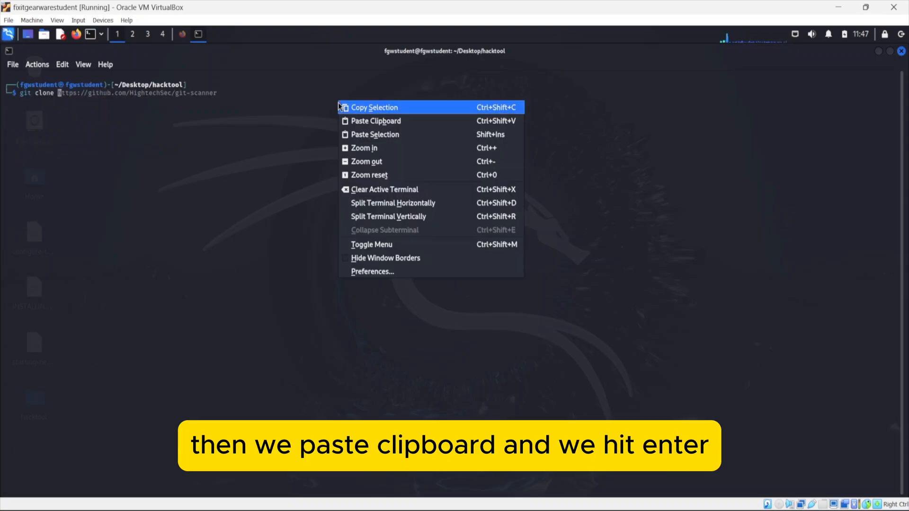
- Paste the Nettacker clone URL after git clone and run it
left_click(375, 121)
type("ls")
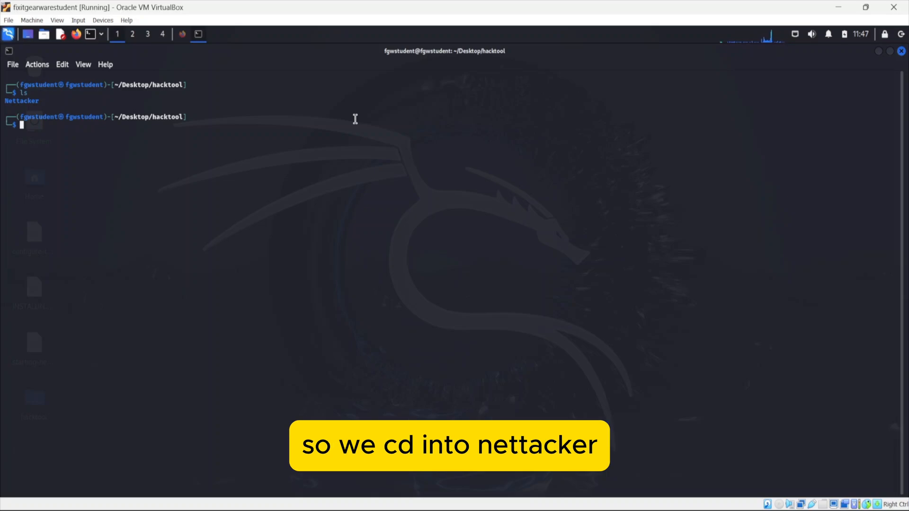
- Enter the Nettacker folder and list its files, including nettacker.py
type("cd Net")
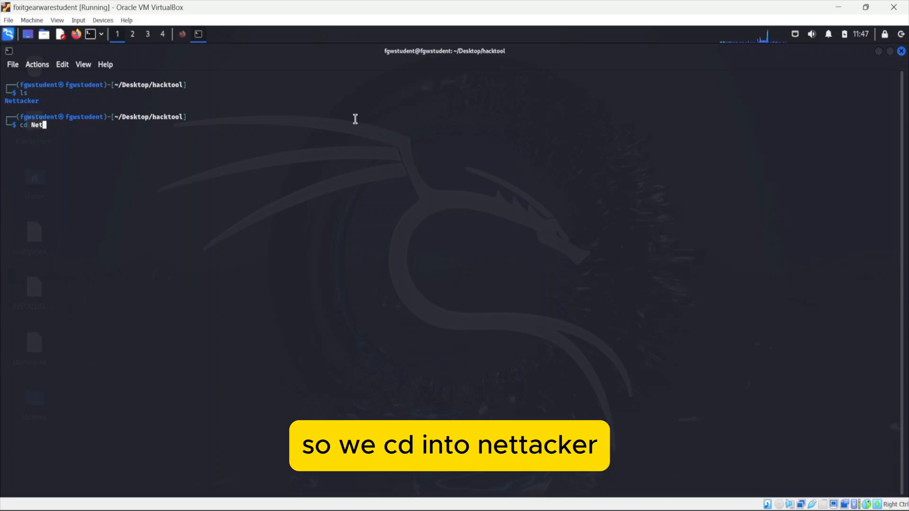
key("Enter")
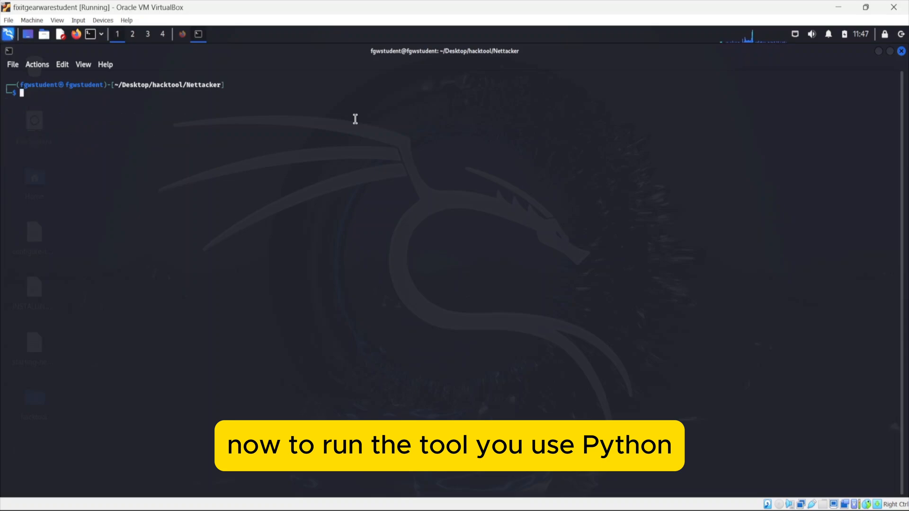
type("python -m sslyze facebook.com --json facbkssl")
type("ls")
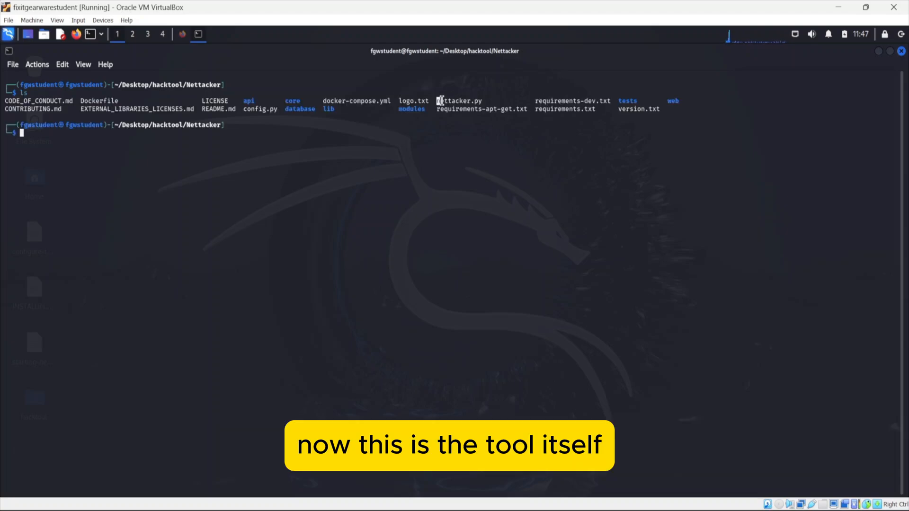
double_click(459, 101)
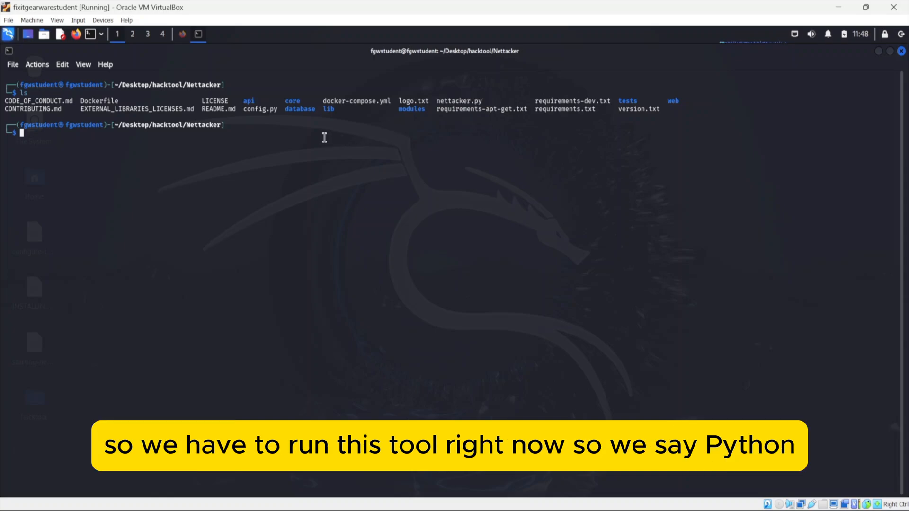
- Run python nettacker.py -h, which fails because ipaddr 2.2.0 is missing
type("python -m sslyze facebook.com --json facbkssl")
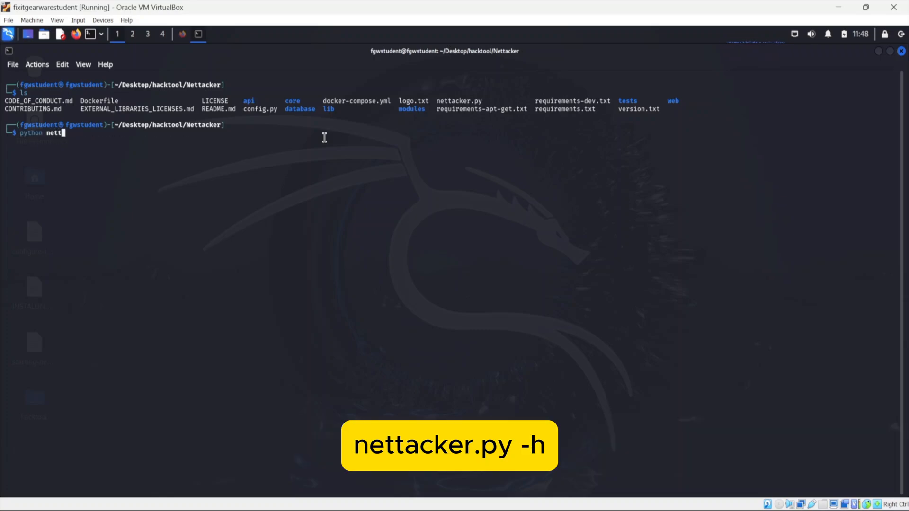
type("acker.py -")
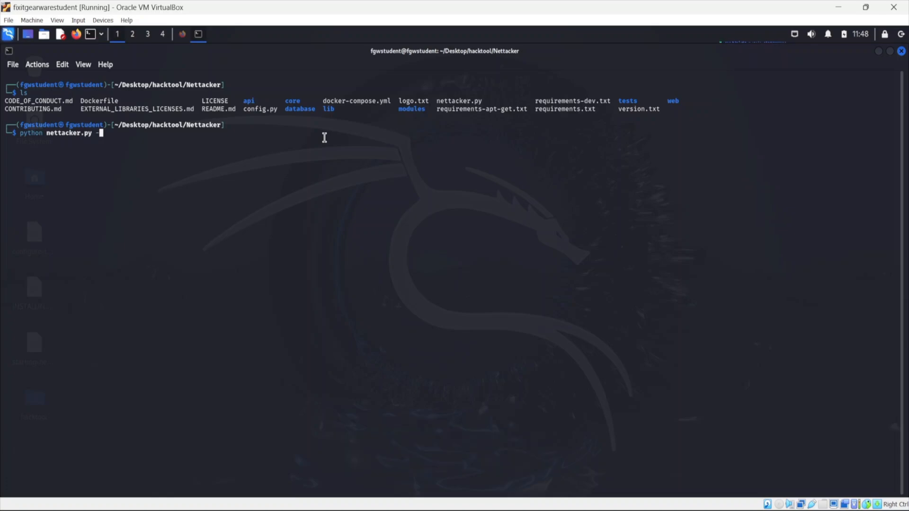
type("h")
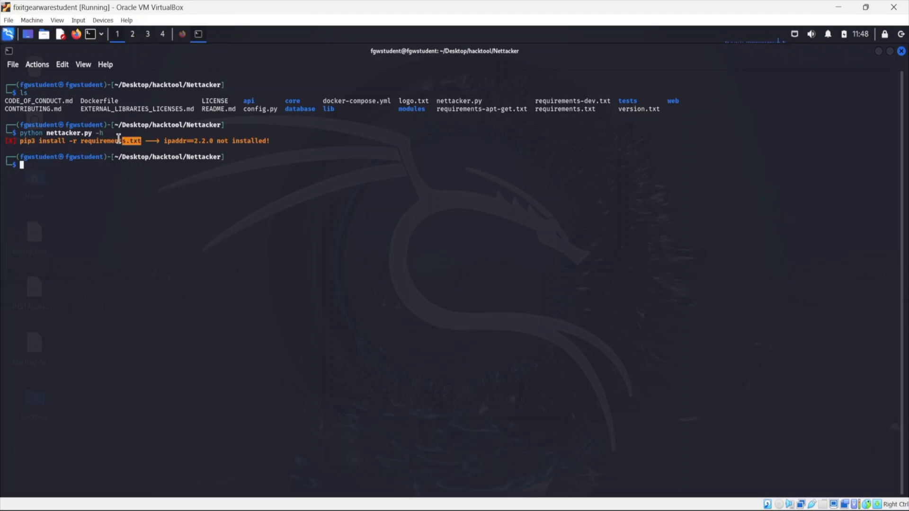
- Install Nettacker's requirements.txt with pip3, then clear the screen
type("pip3 install -r requirements.txt")
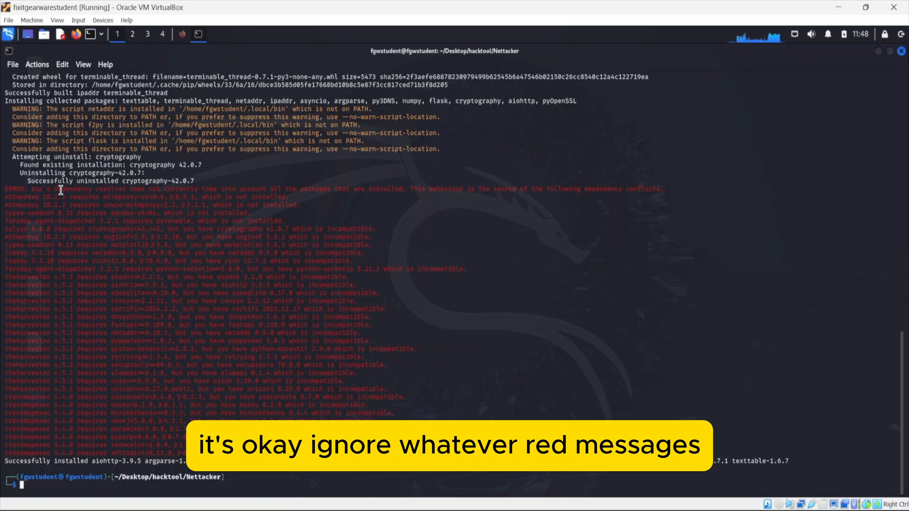
type("clear")
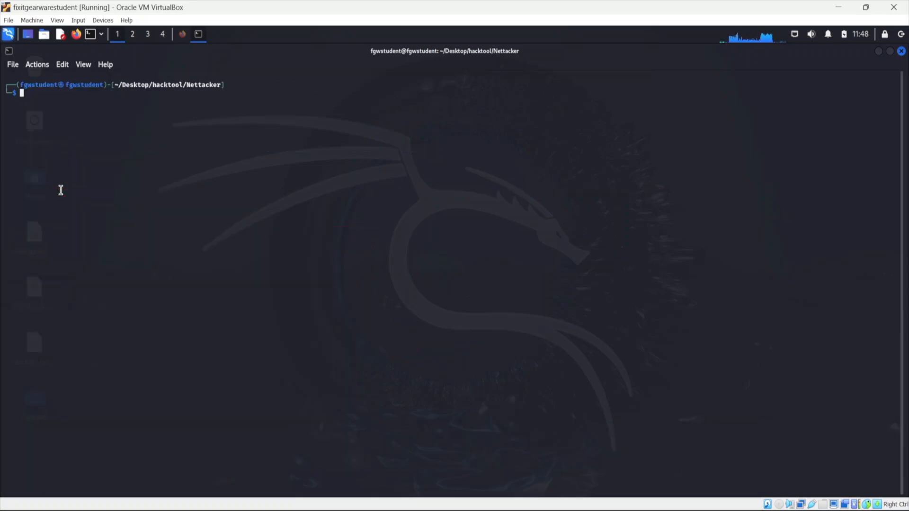
type("pip3 install -r requirements.txt")
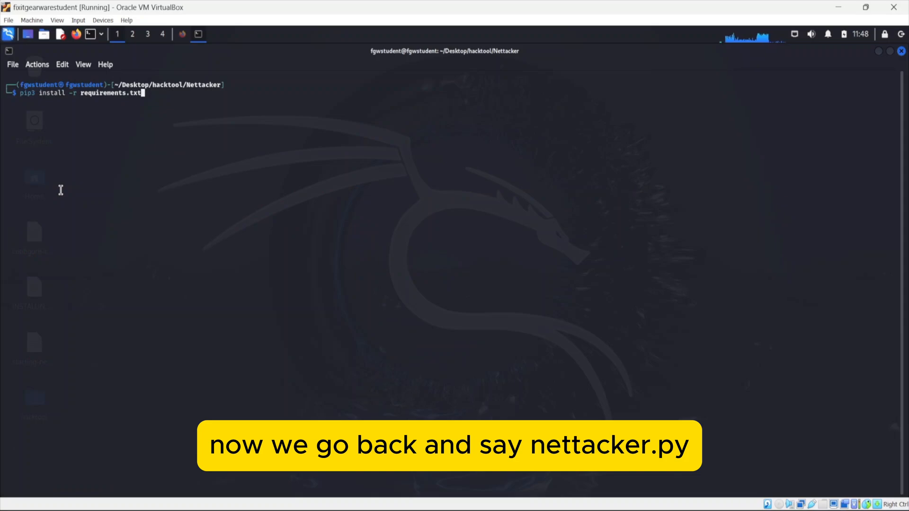
type("python nettacker.py -h")
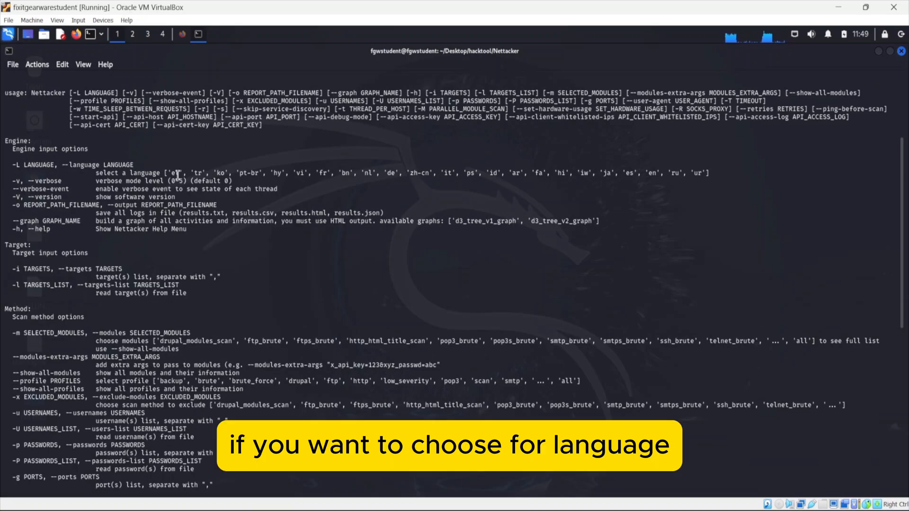
scroll("down", 3)
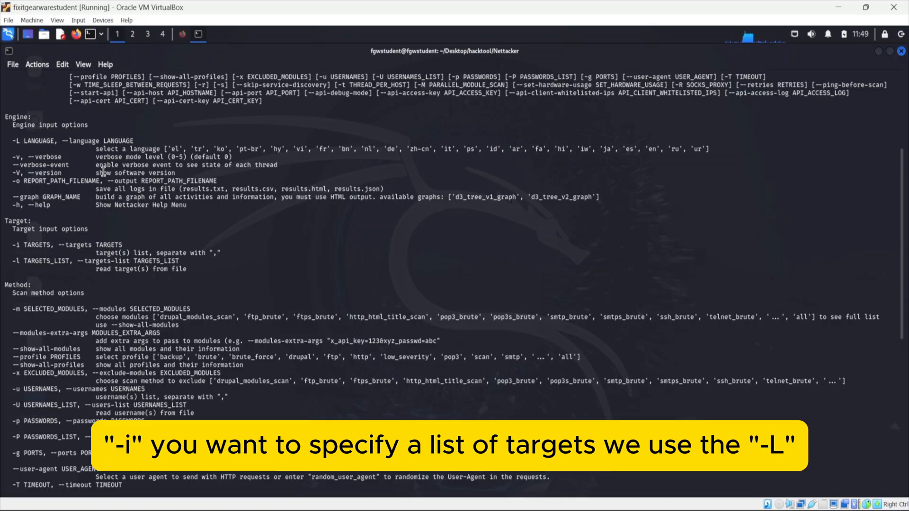
scroll("down", 3)
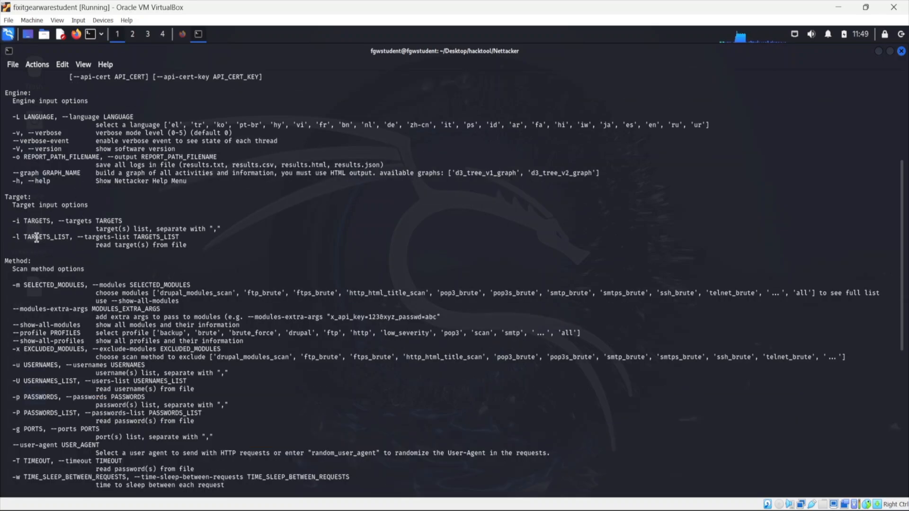
scroll("down", 3)
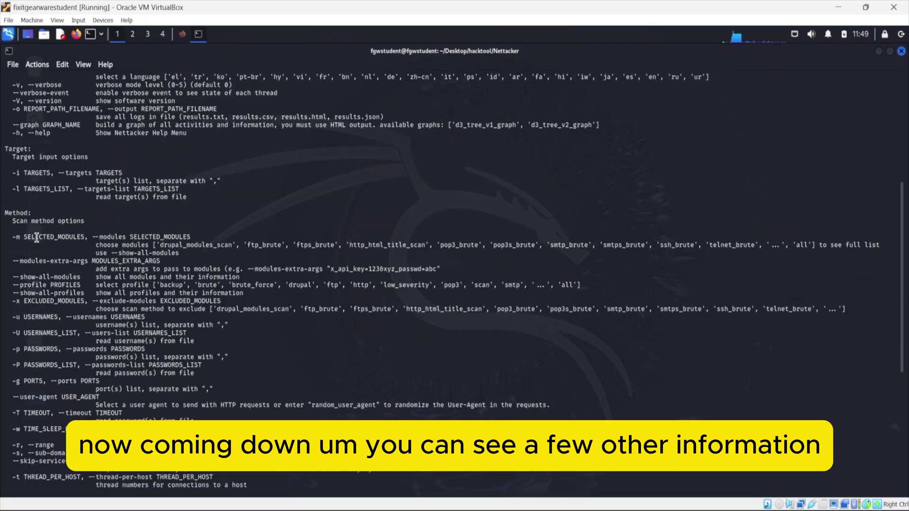
scroll("down", 3)
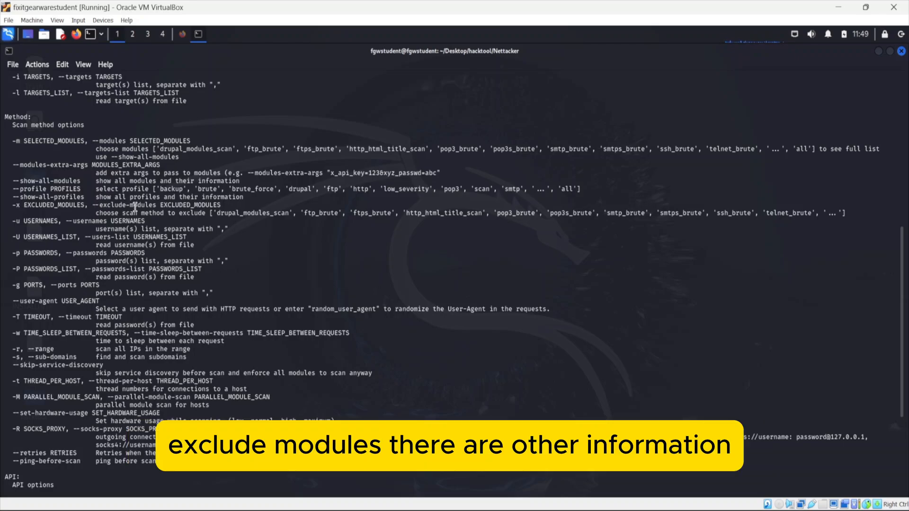
scroll("down", 3)
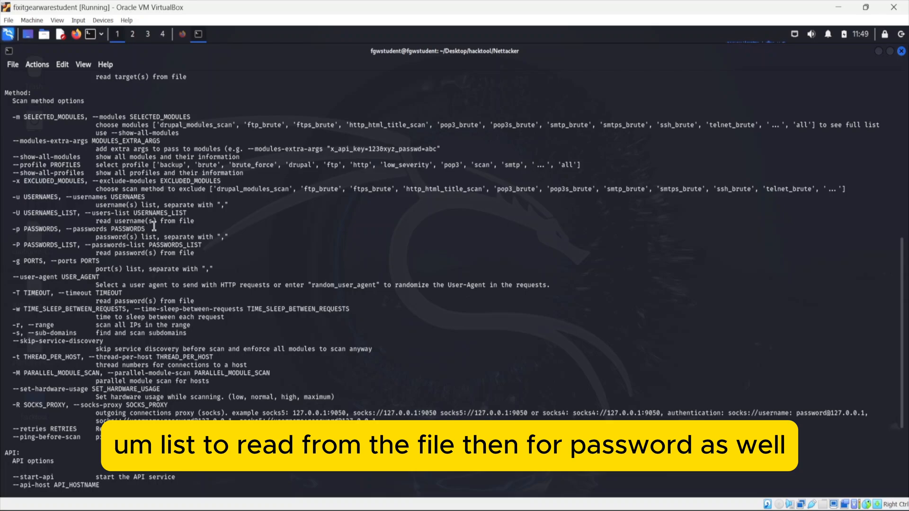
mouse_move(45, 250)
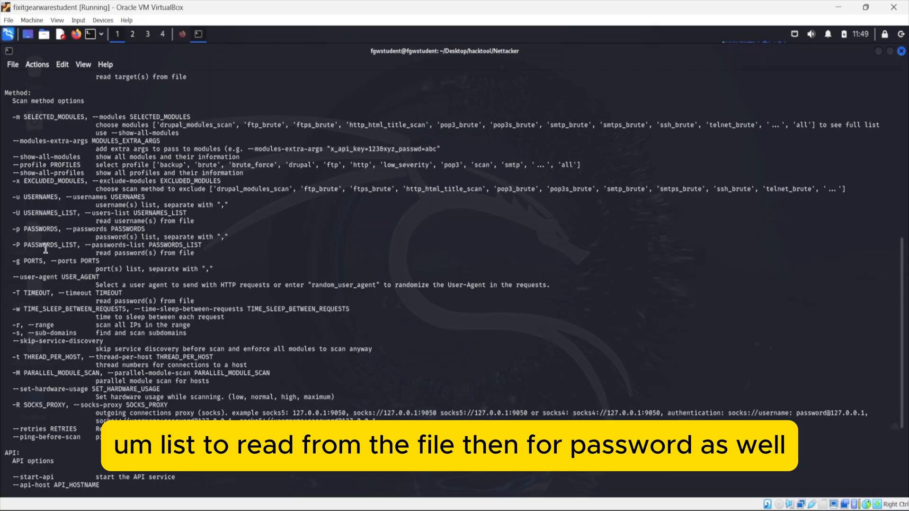
scroll("down", 3)
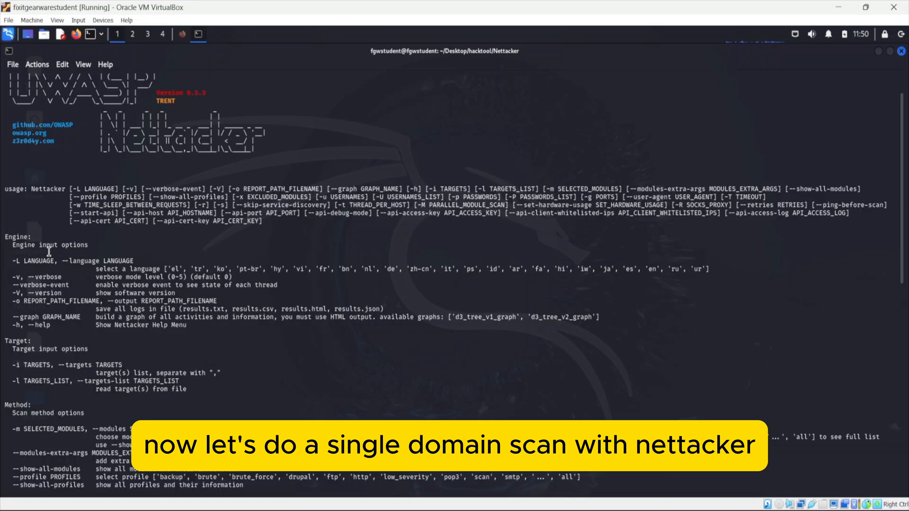
scroll("down", 3)
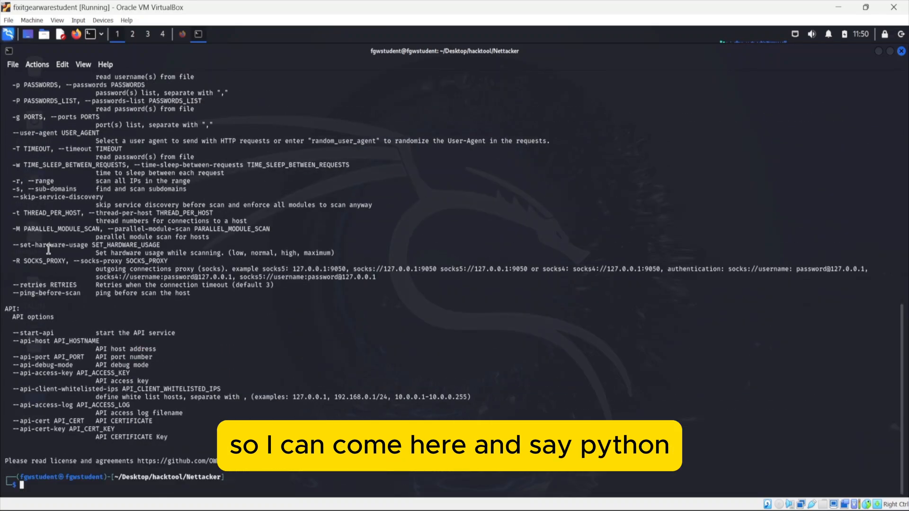
- Build the python nettacker.py command with a target, -t 60 and -m all
type("python nettacker.py -h")
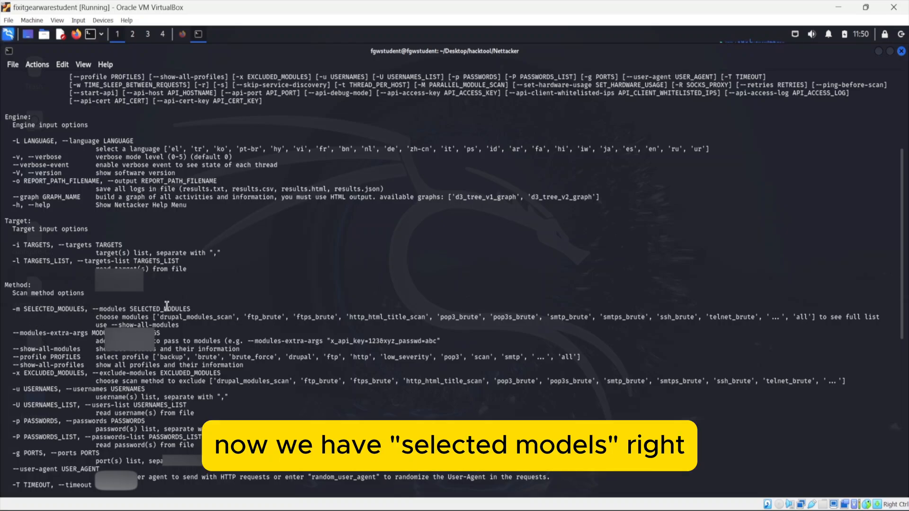
scroll("down", 3)
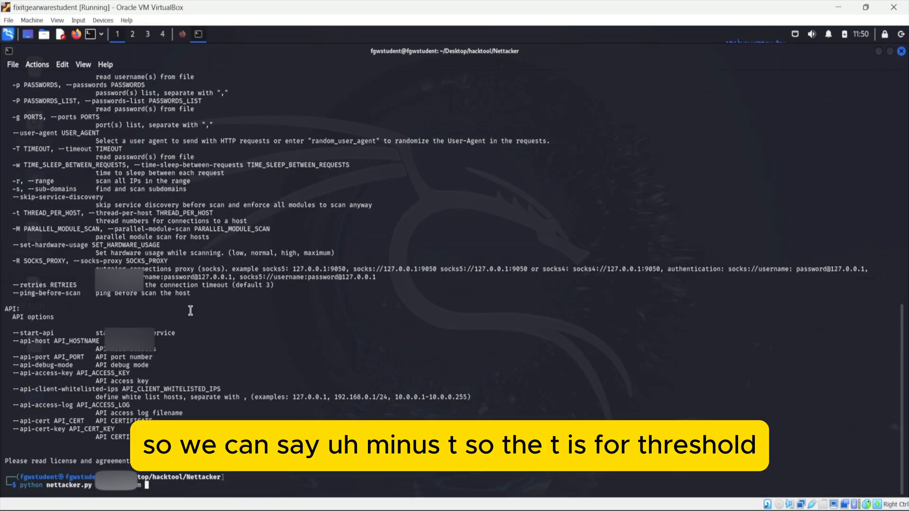
type("-t")
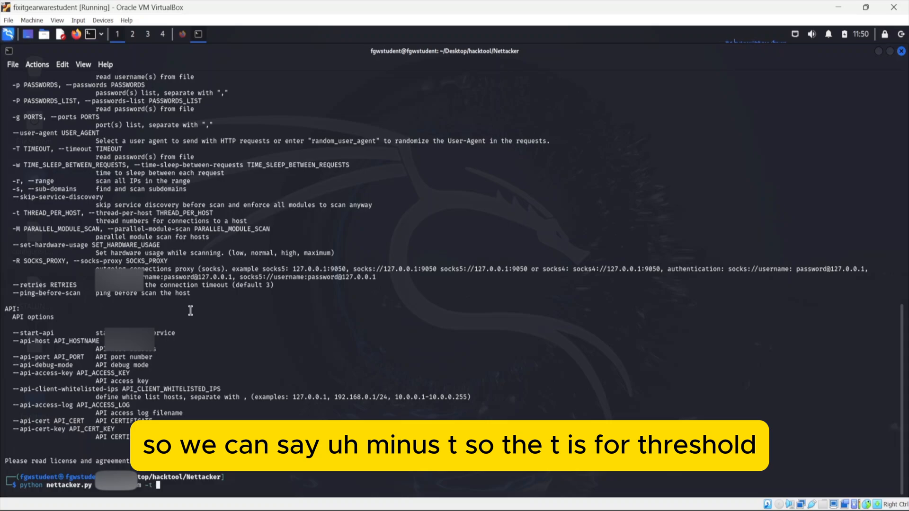
mouse_move(104, 236)
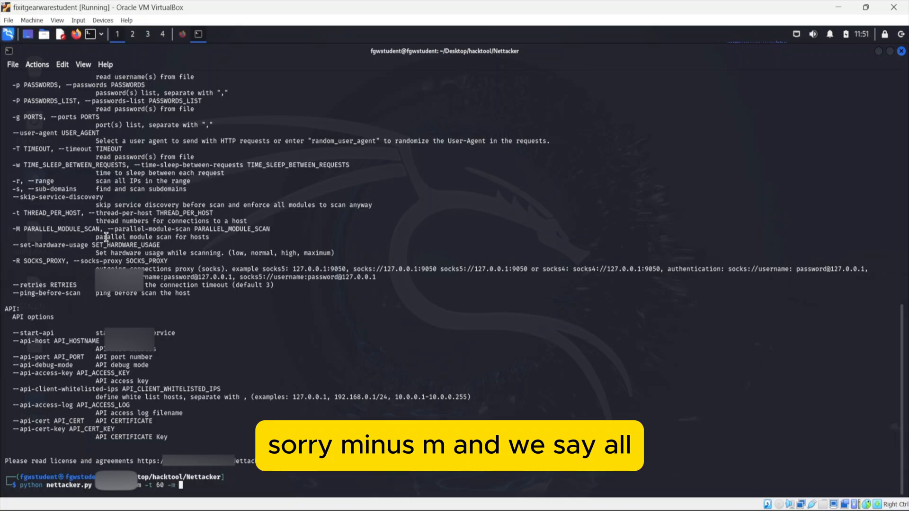
type("all")
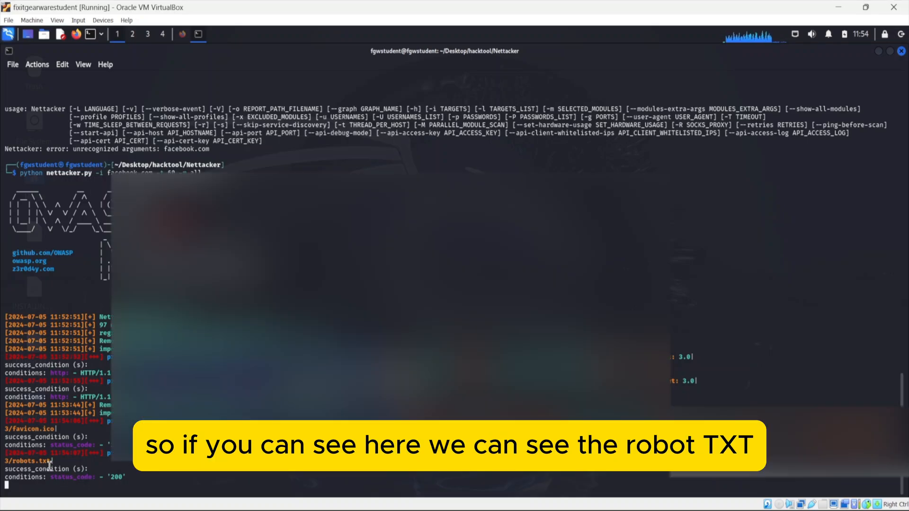
- Stop the running facebook.com scan with Ctrl+C after WAF detection
double_click(26, 467)
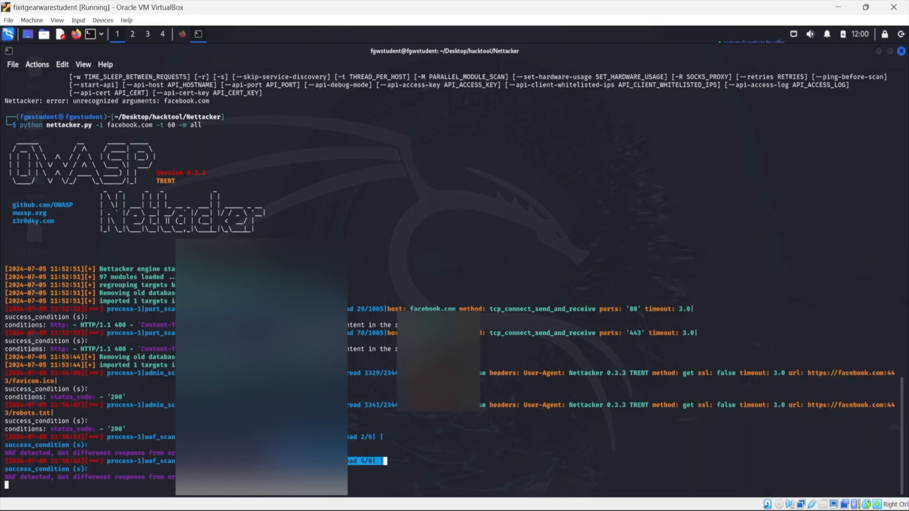
key("ctrl+c")
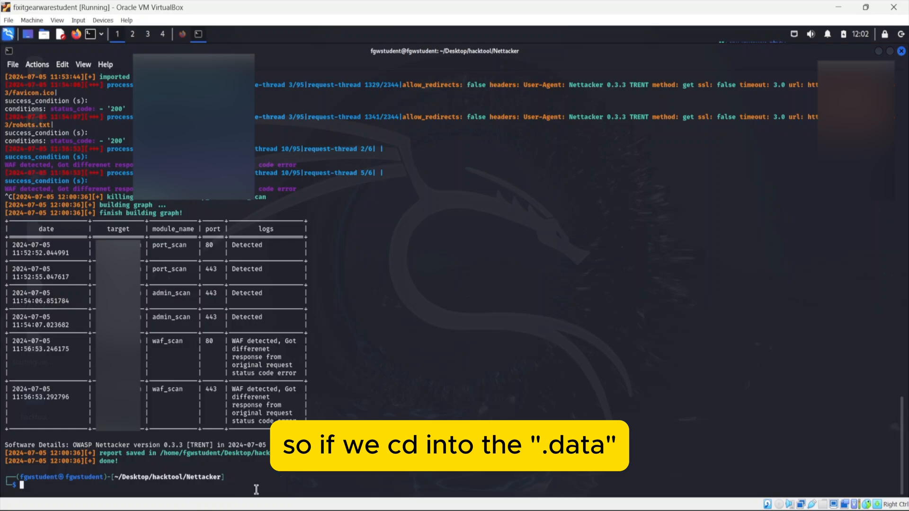
- Print results_2024_07_05_11_52_47_snjxtqduuk.html with cat from the .data/results folder
type("cd .data")
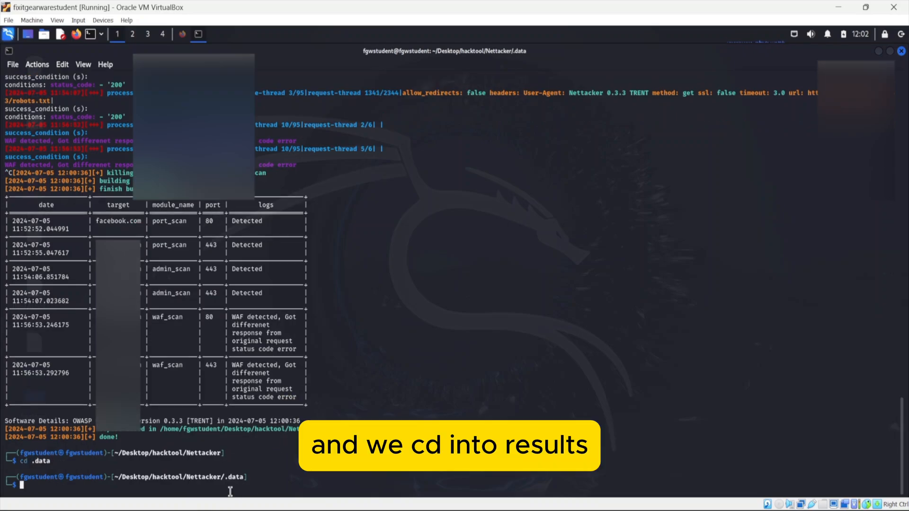
type("cd .data")
type("cd results")
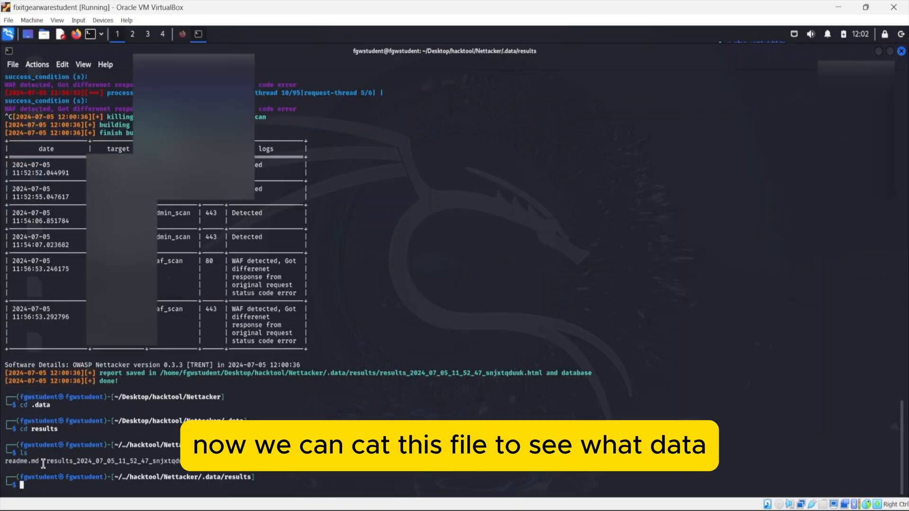
right_click(43, 461)
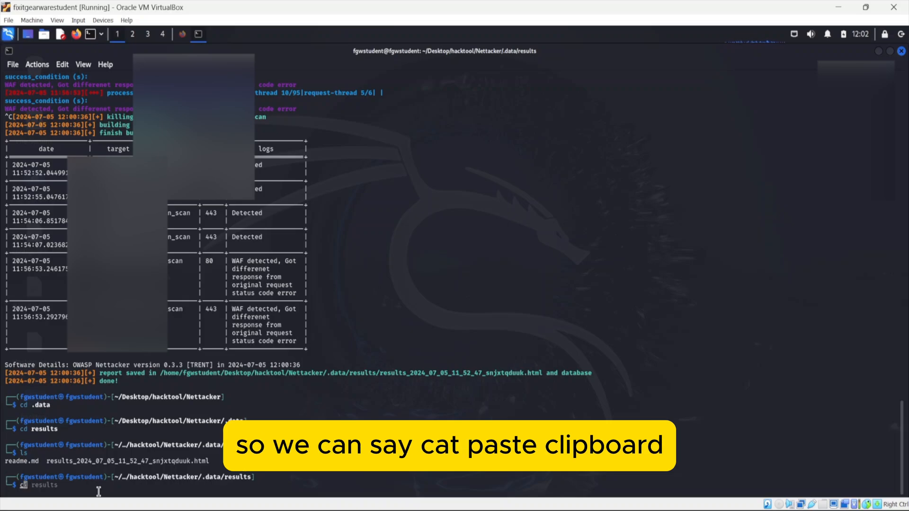
type("cat results_2024_07_05_11_52_47_snjxtqduuk.html")
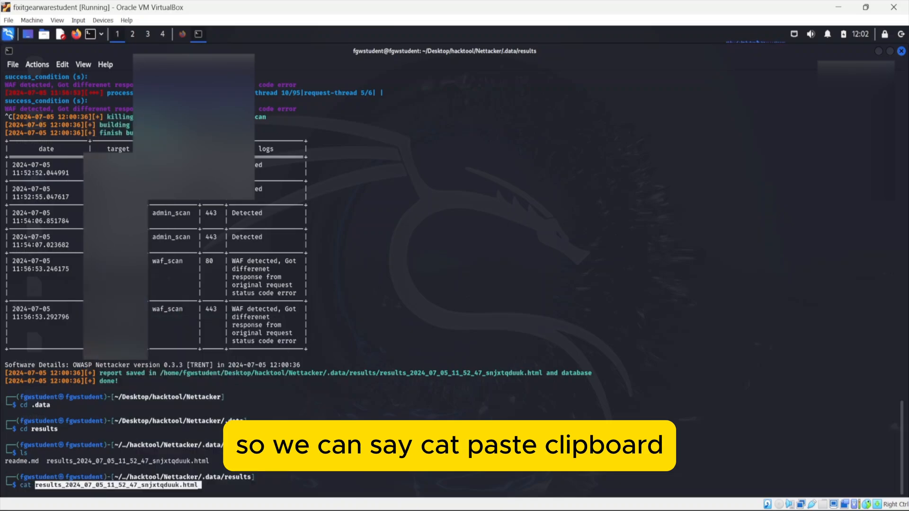
key("Return")
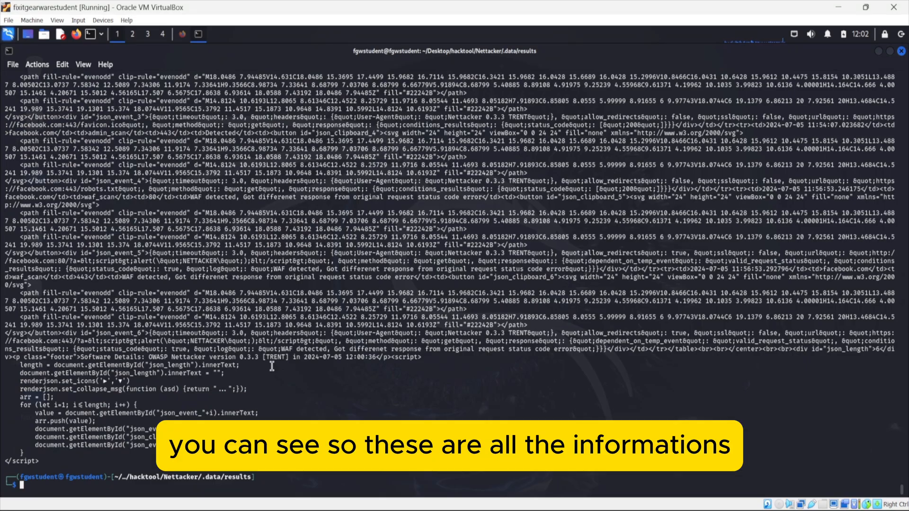